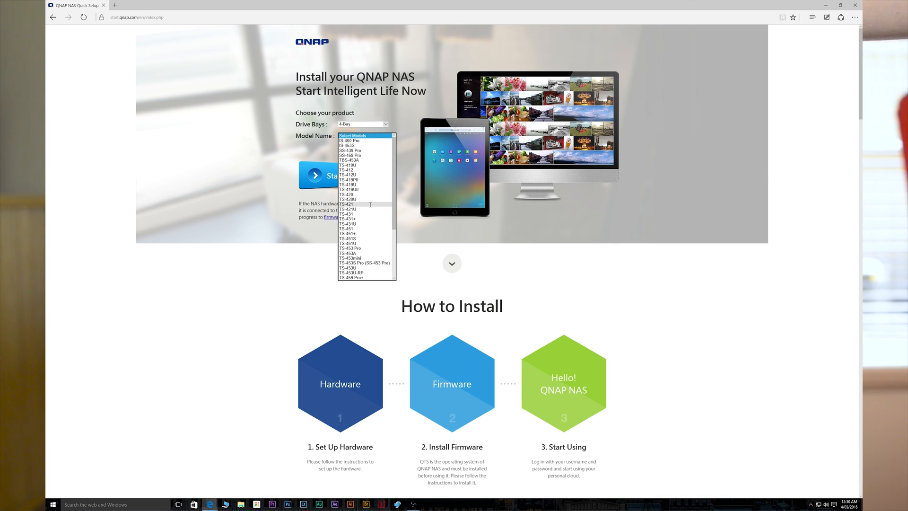
{"action": "mouse_move", "coordinate": [369, 235]}
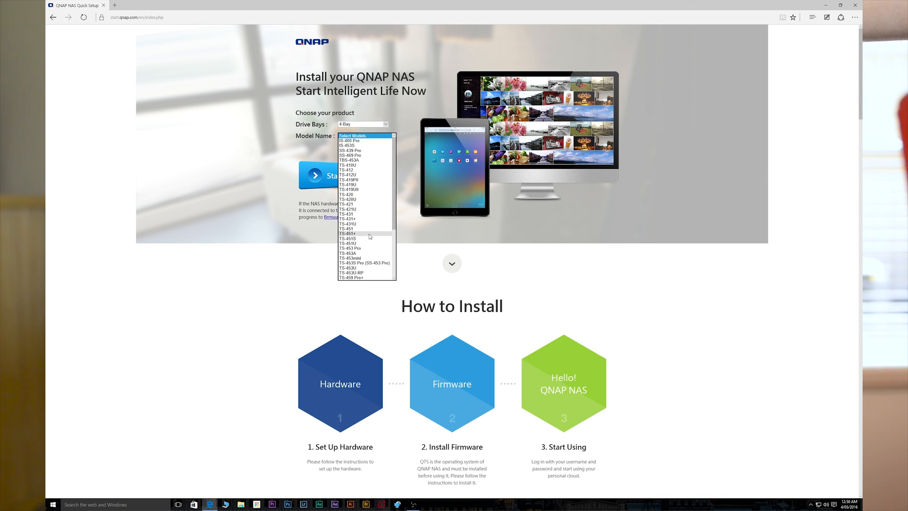
Select the 4-bay TS-451+ model and scroll down to How to Install.
{"action": "left_click", "coordinate": [348, 234]}
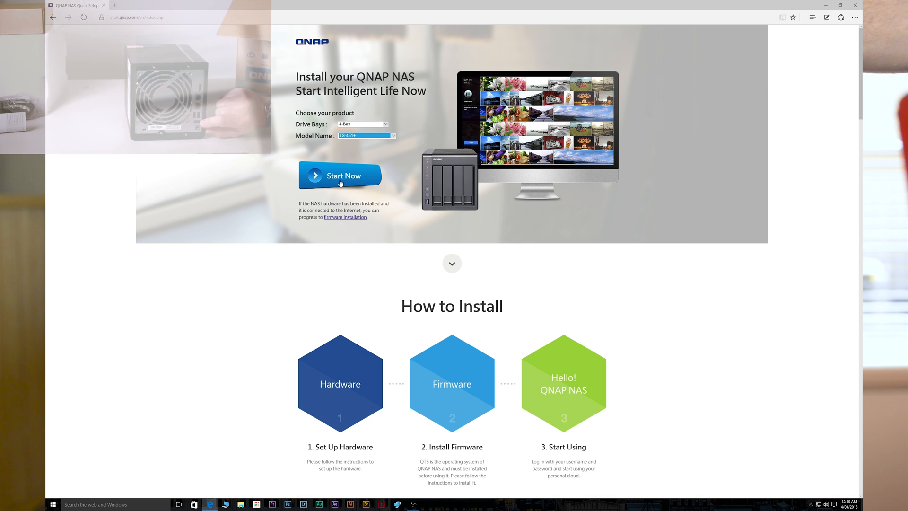
{"action": "scroll", "scroll_direction": "down", "scroll_amount": 3}
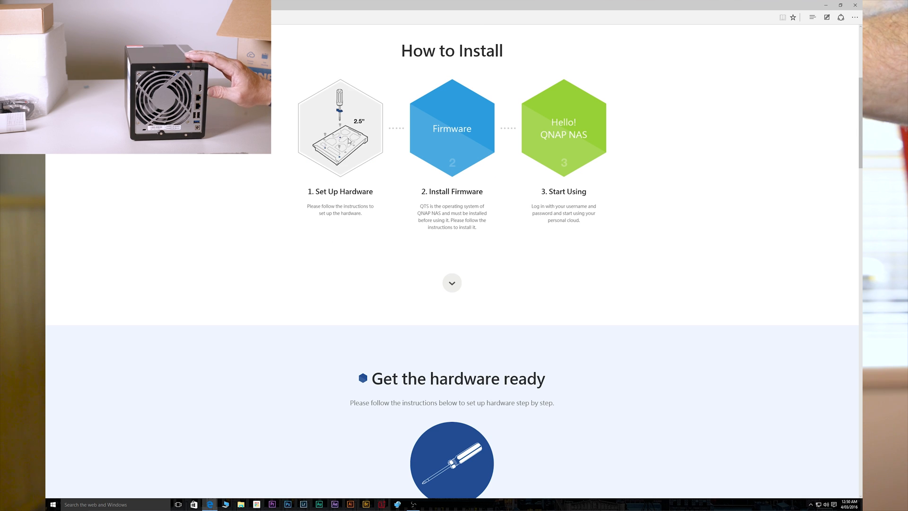
{"action": "scroll", "scroll_direction": "down", "scroll_amount": 3}
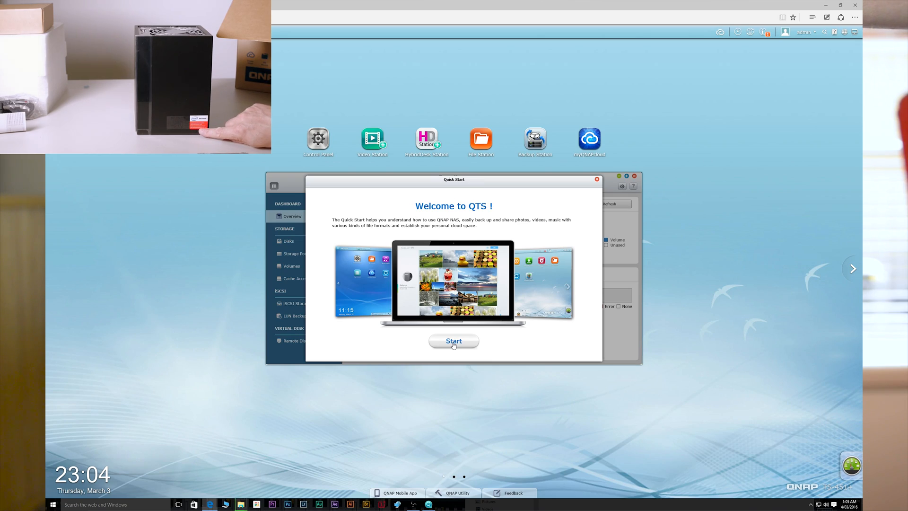
Page through the Quick Start tour's multimedia, cloud space and Qsync pages to App Center.
{"action": "left_click", "coordinate": [454, 340]}
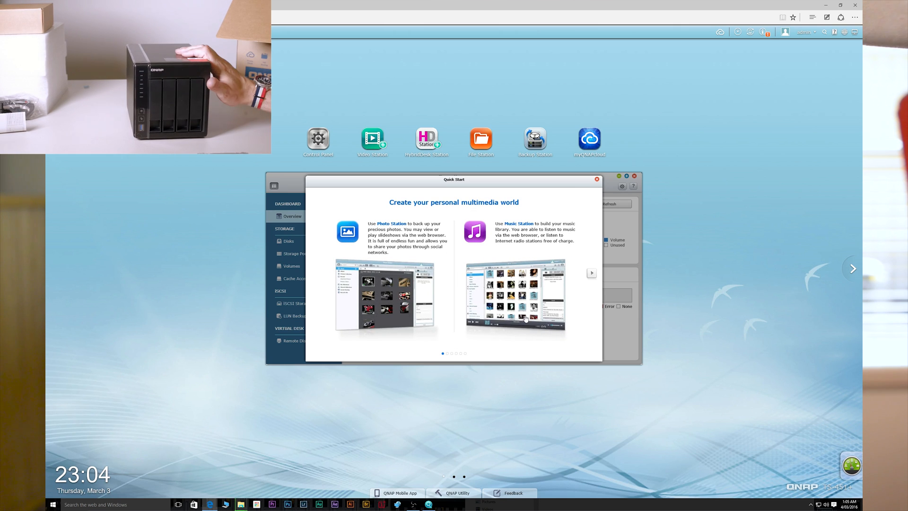
{"action": "left_click", "coordinate": [591, 273]}
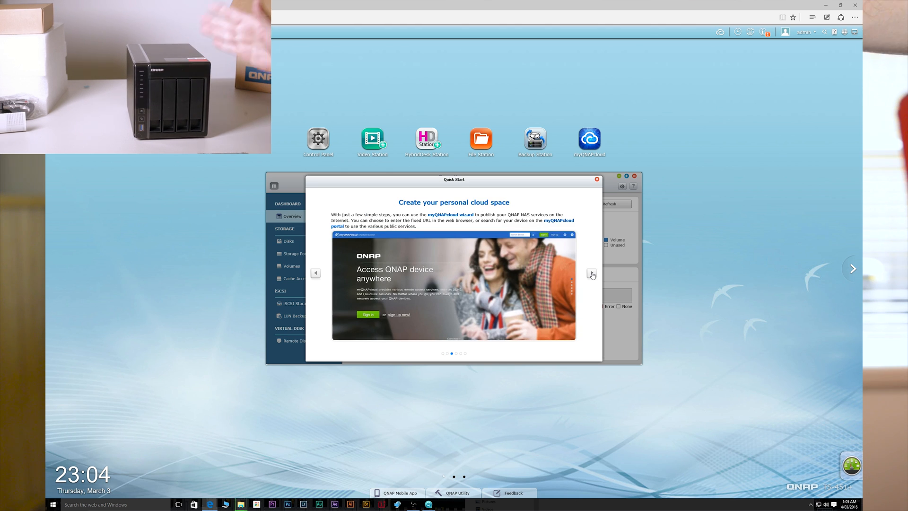
{"action": "left_click", "coordinate": [591, 273]}
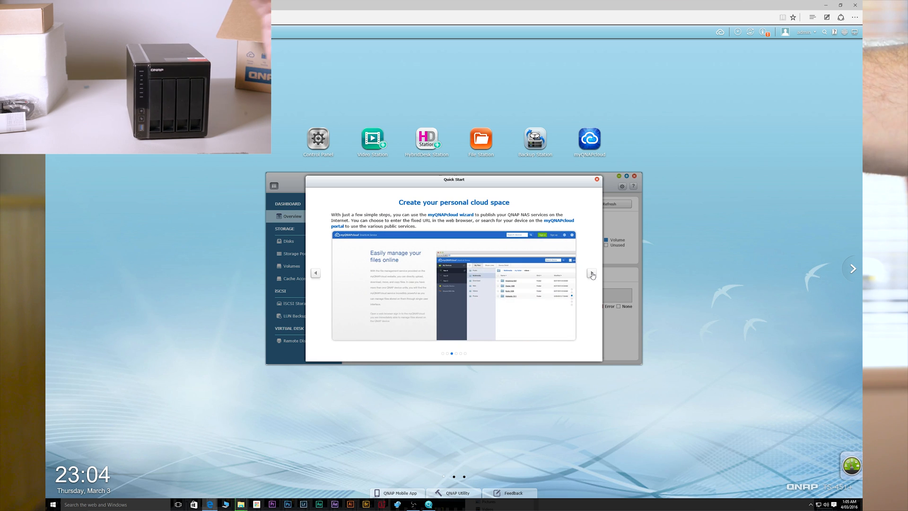
{"action": "left_click", "coordinate": [591, 274]}
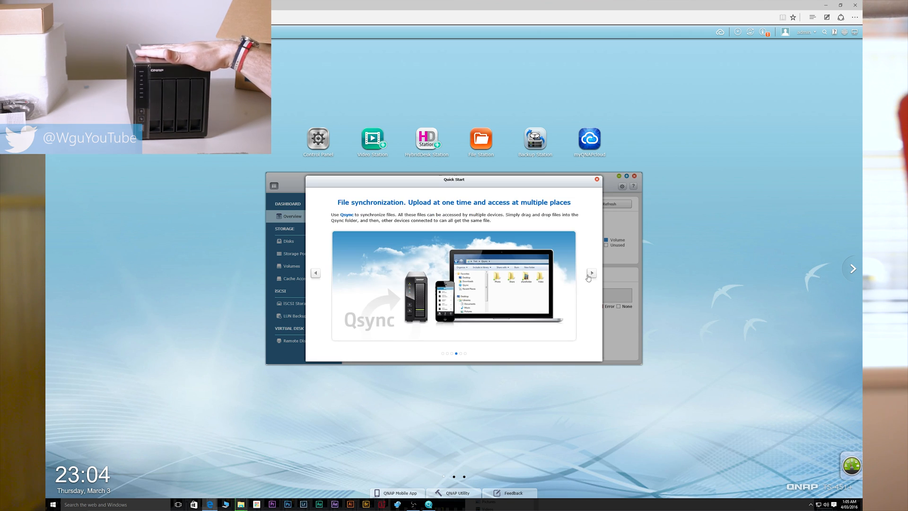
{"action": "mouse_move", "coordinate": [588, 263]}
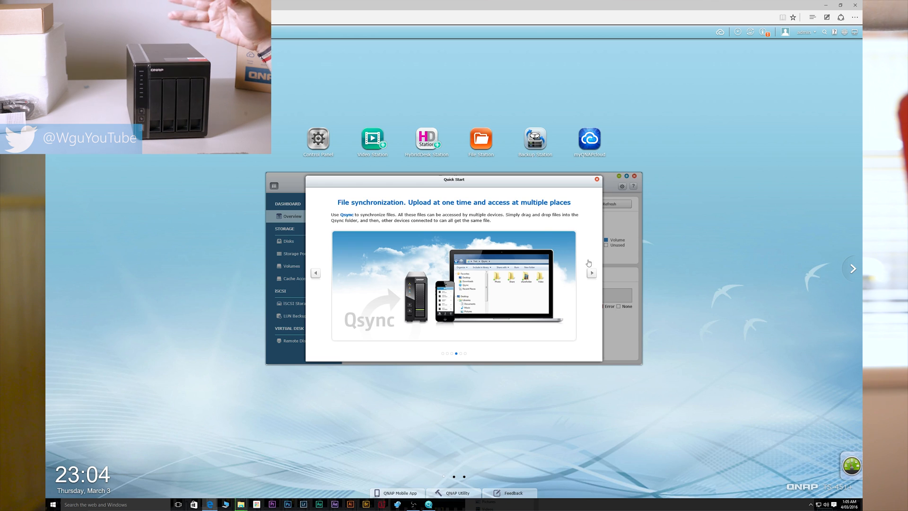
{"action": "left_click", "coordinate": [591, 273]}
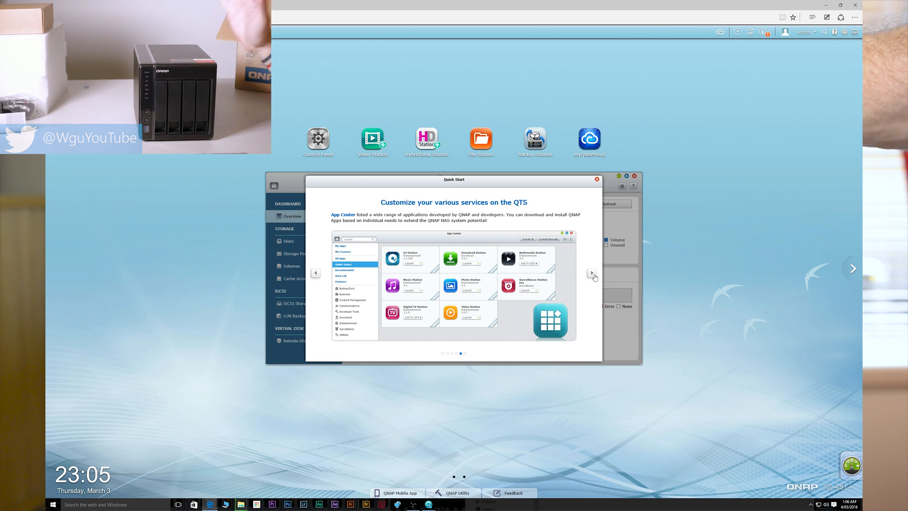
{"action": "mouse_move", "coordinate": [583, 295]}
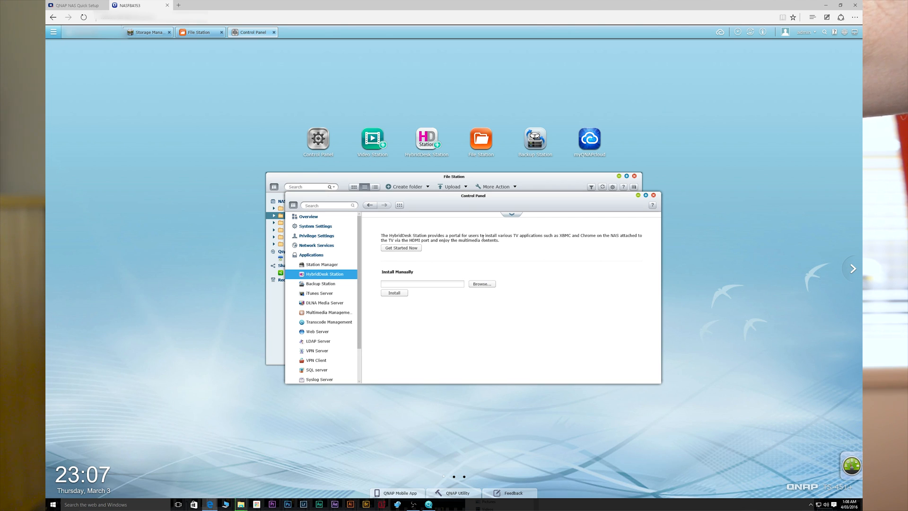
{"action": "mouse_move", "coordinate": [578, 241]}
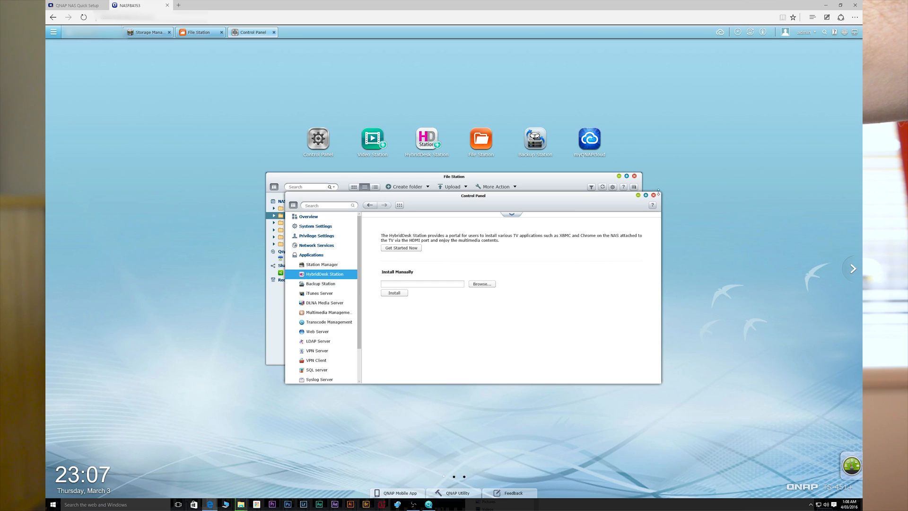
Clear the desktop, open Control Panel and expand System Settings, then launch another app.
{"action": "left_click", "coordinate": [657, 194]}
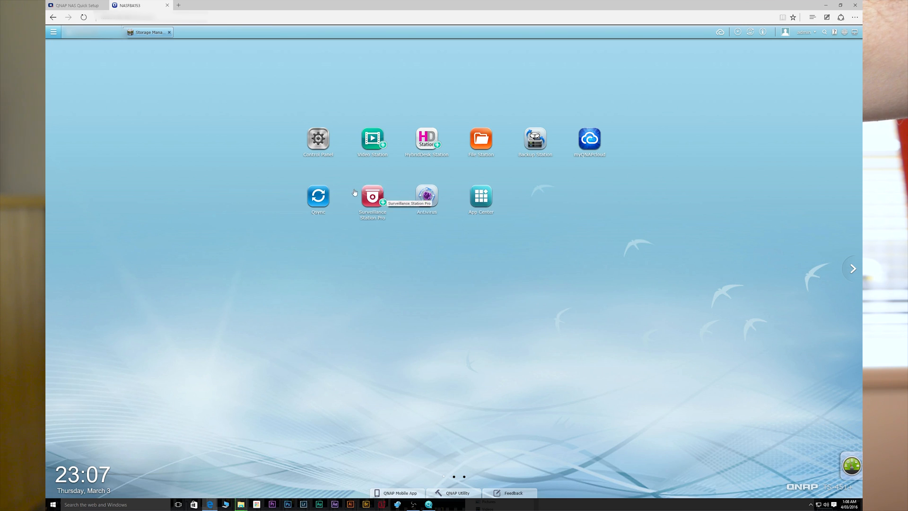
{"action": "left_click", "coordinate": [52, 32]}
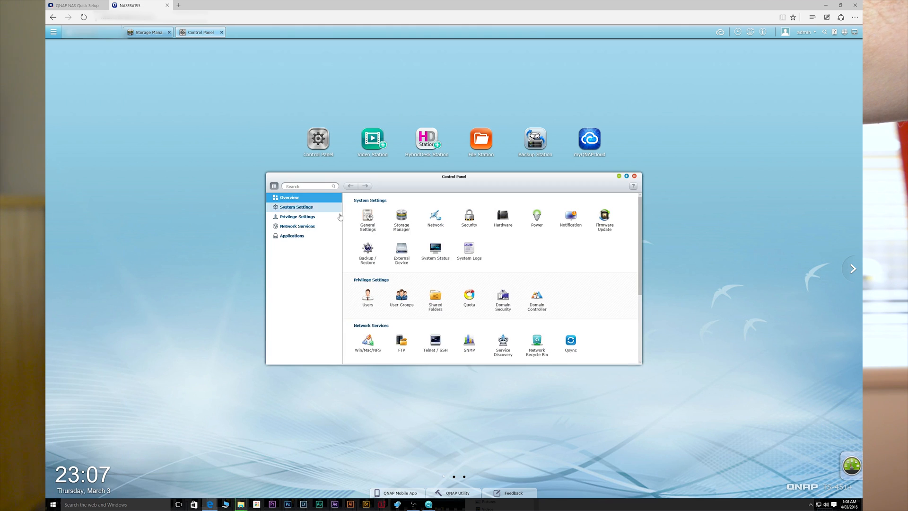
{"action": "mouse_move", "coordinate": [401, 221]}
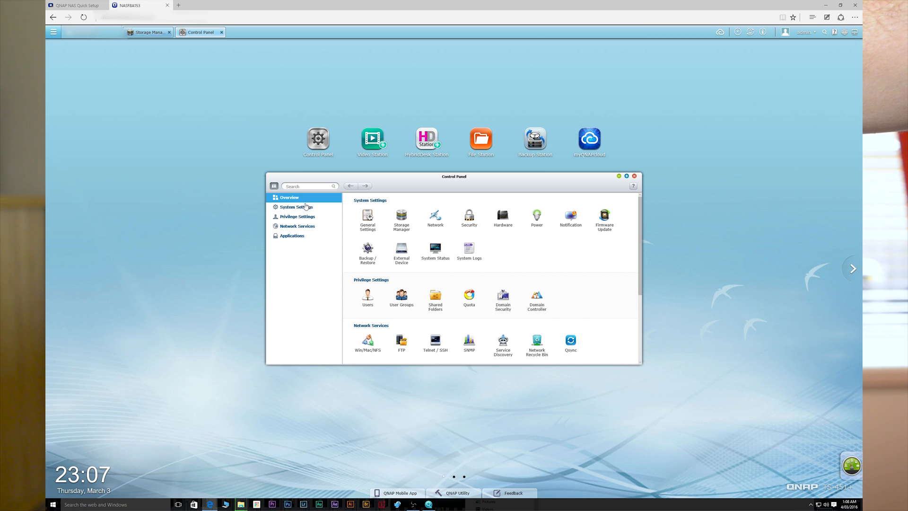
{"action": "mouse_move", "coordinate": [297, 216]}
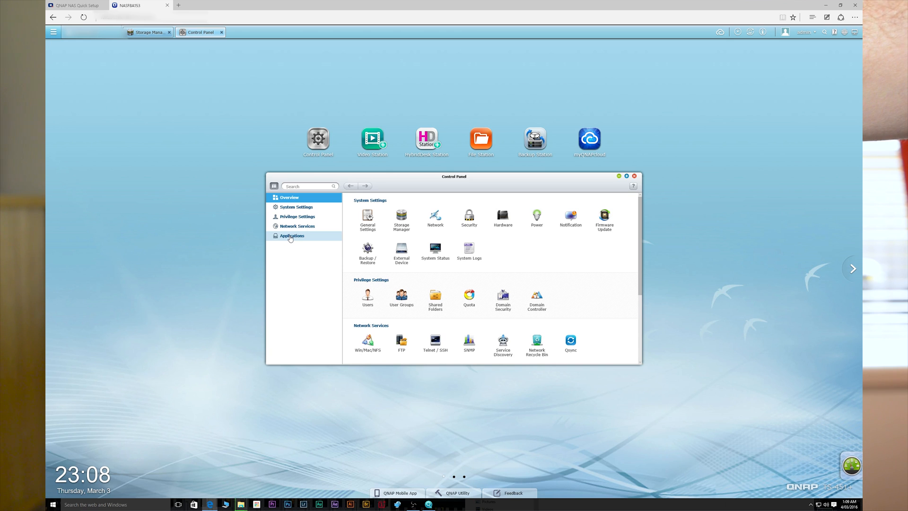
{"action": "left_click", "coordinate": [296, 207]}
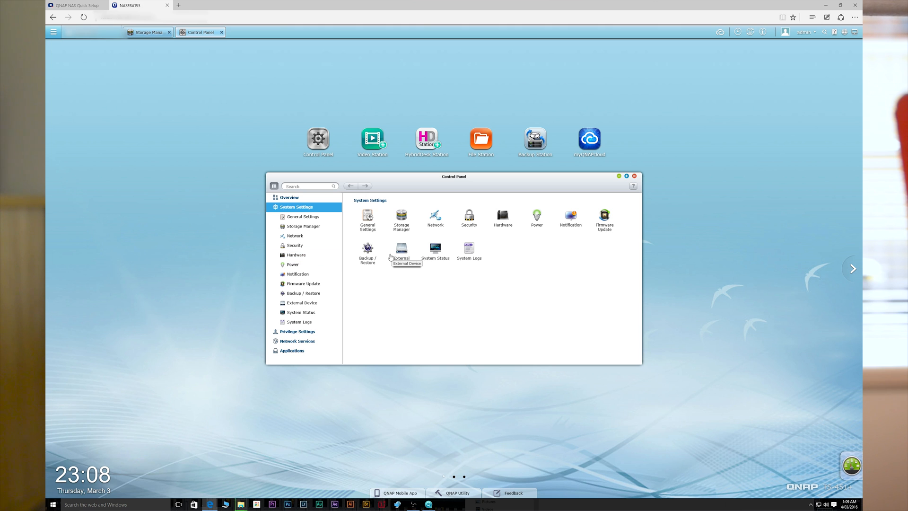
{"action": "mouse_move", "coordinate": [591, 231]}
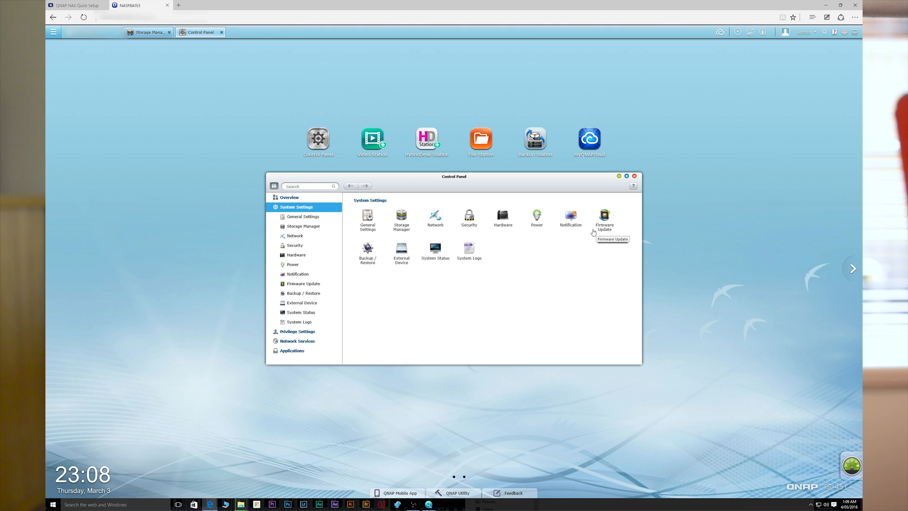
{"action": "left_click", "coordinate": [304, 284]}
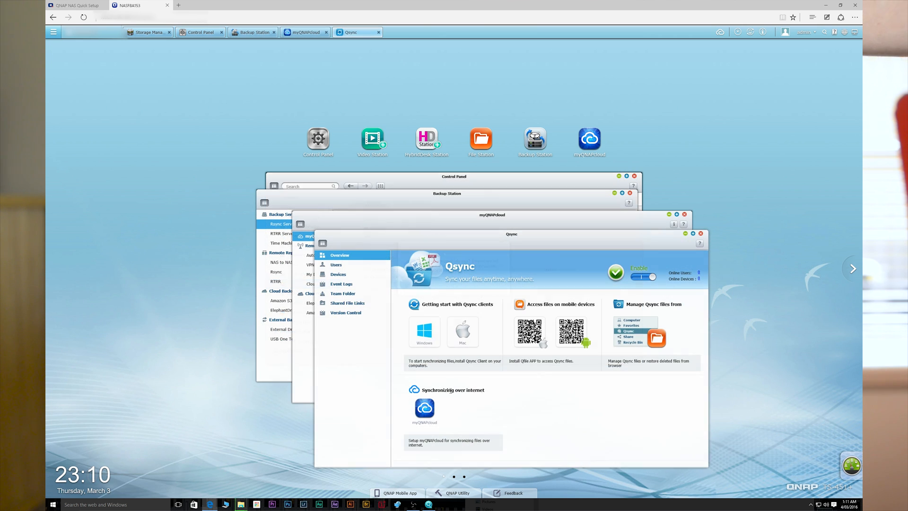
{"action": "mouse_move", "coordinate": [438, 310]}
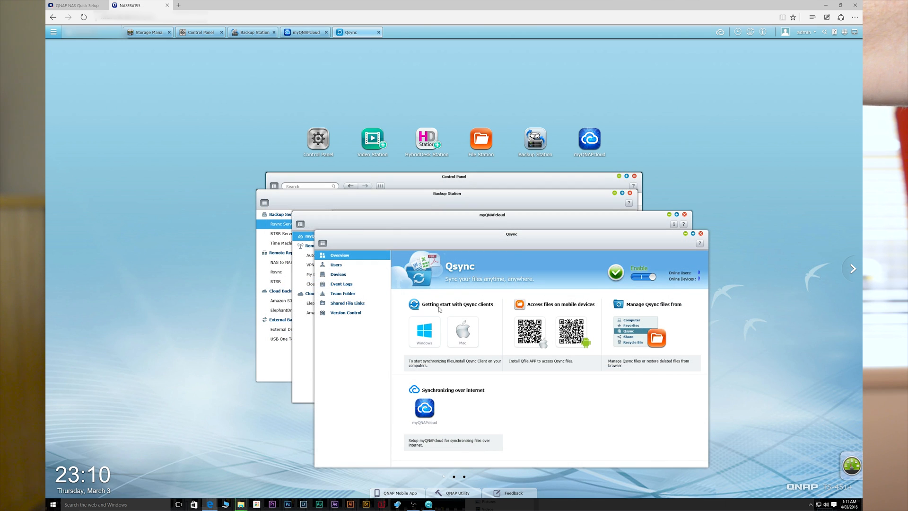
{"action": "mouse_move", "coordinate": [471, 312]}
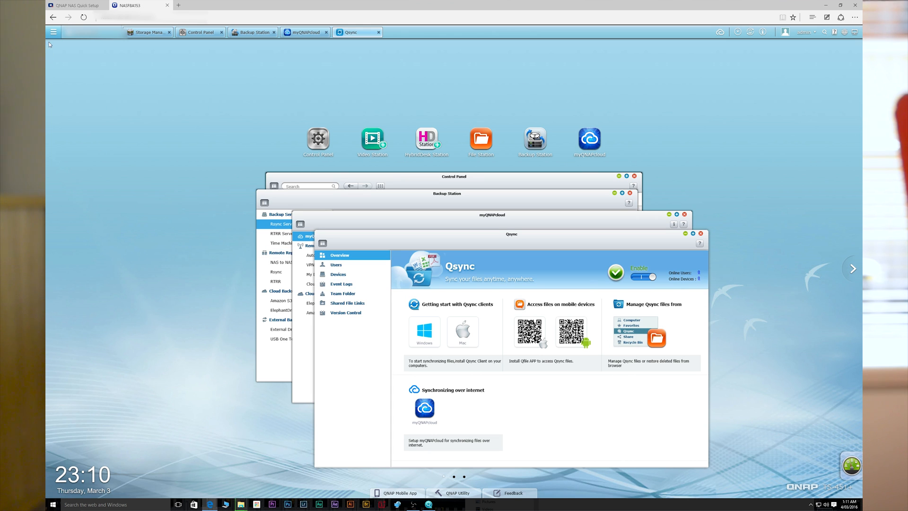
{"action": "left_click", "coordinate": [53, 32]}
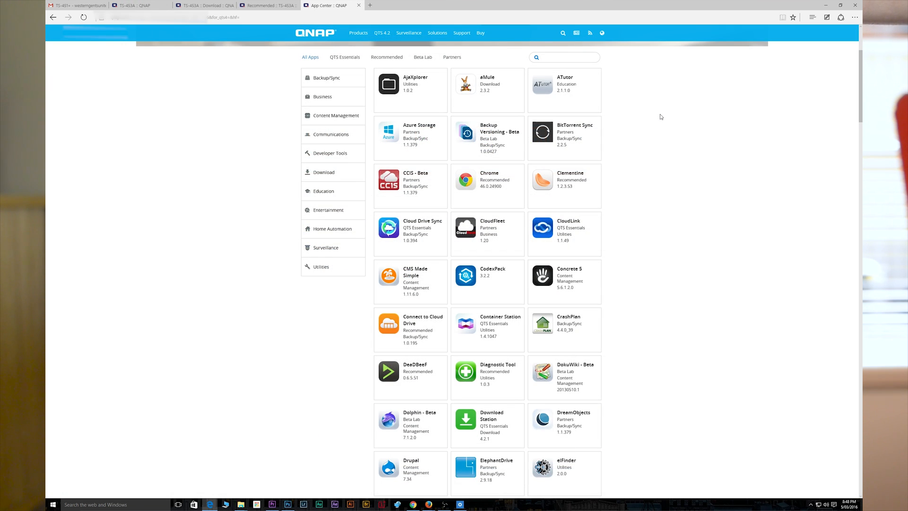
{"action": "scroll", "scroll_direction": "down", "scroll_amount": 3}
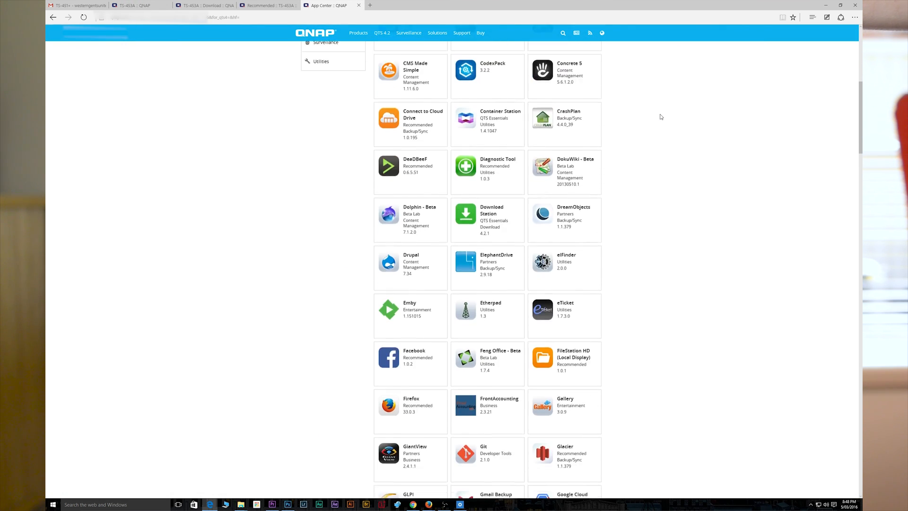
{"action": "scroll", "scroll_direction": "down", "scroll_amount": 3}
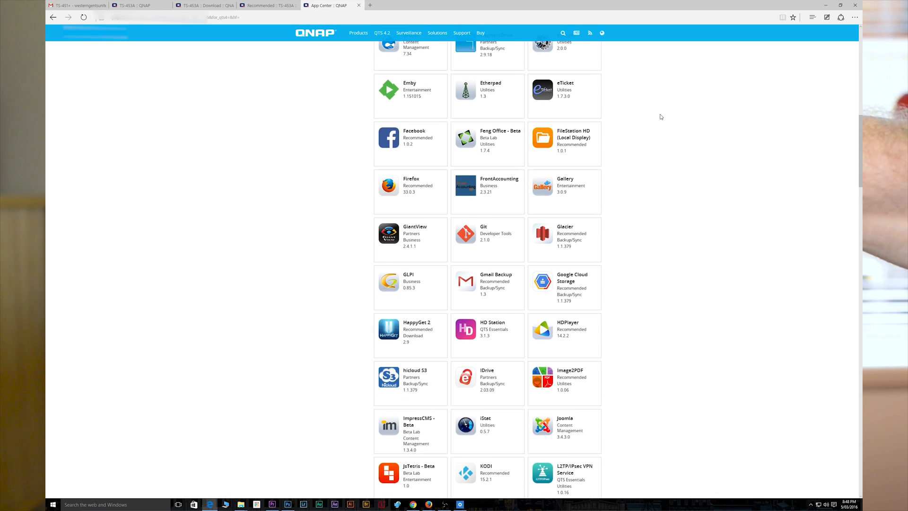
{"action": "scroll", "scroll_direction": "down", "scroll_amount": 3}
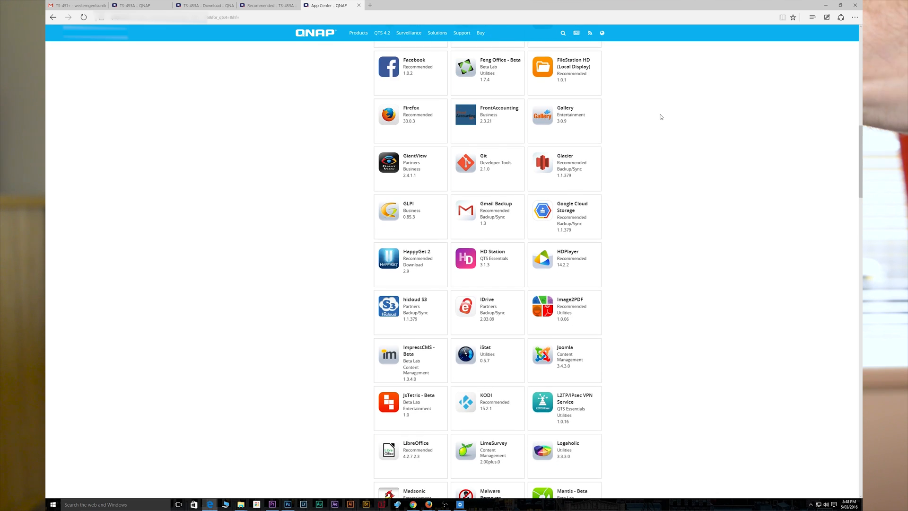
{"action": "scroll", "scroll_direction": "down", "scroll_amount": 3}
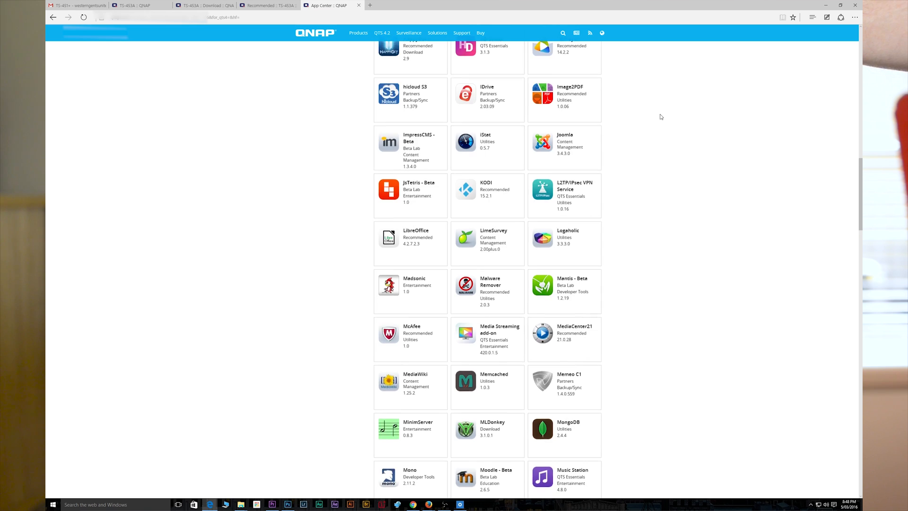
{"action": "scroll", "scroll_direction": "down", "scroll_amount": 3}
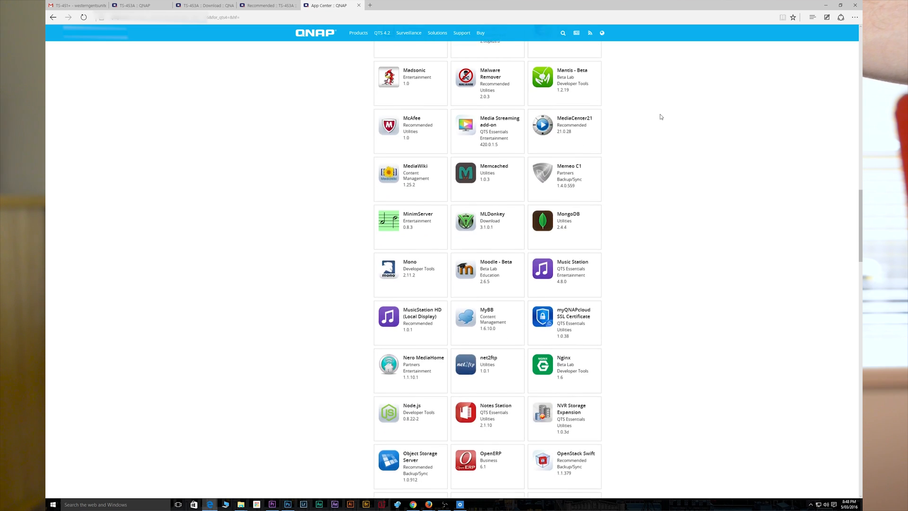
{"action": "scroll", "scroll_direction": "down", "scroll_amount": 3}
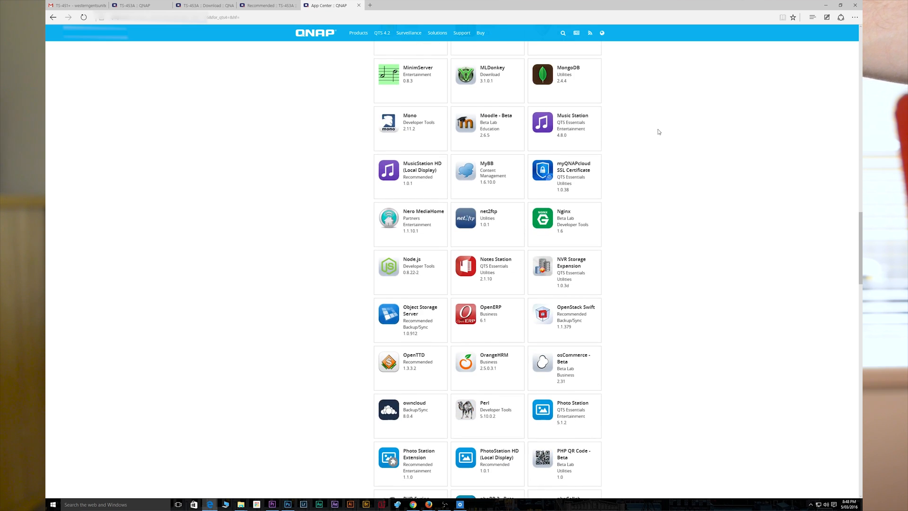
{"action": "scroll", "scroll_direction": "down", "scroll_amount": 3}
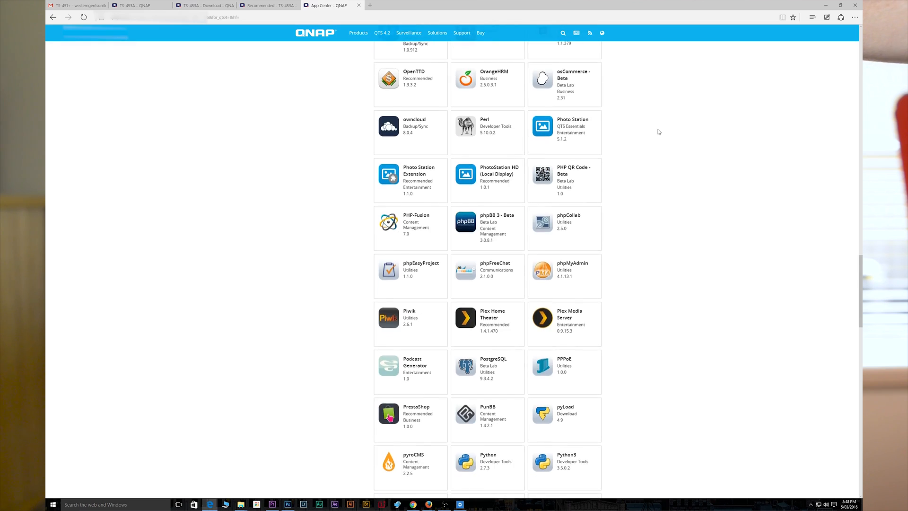
{"action": "scroll", "scroll_direction": "down", "scroll_amount": 3}
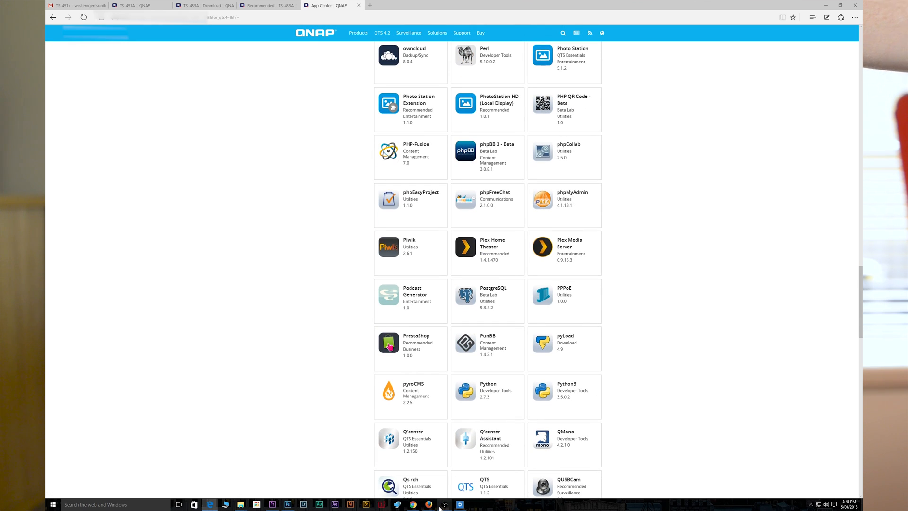